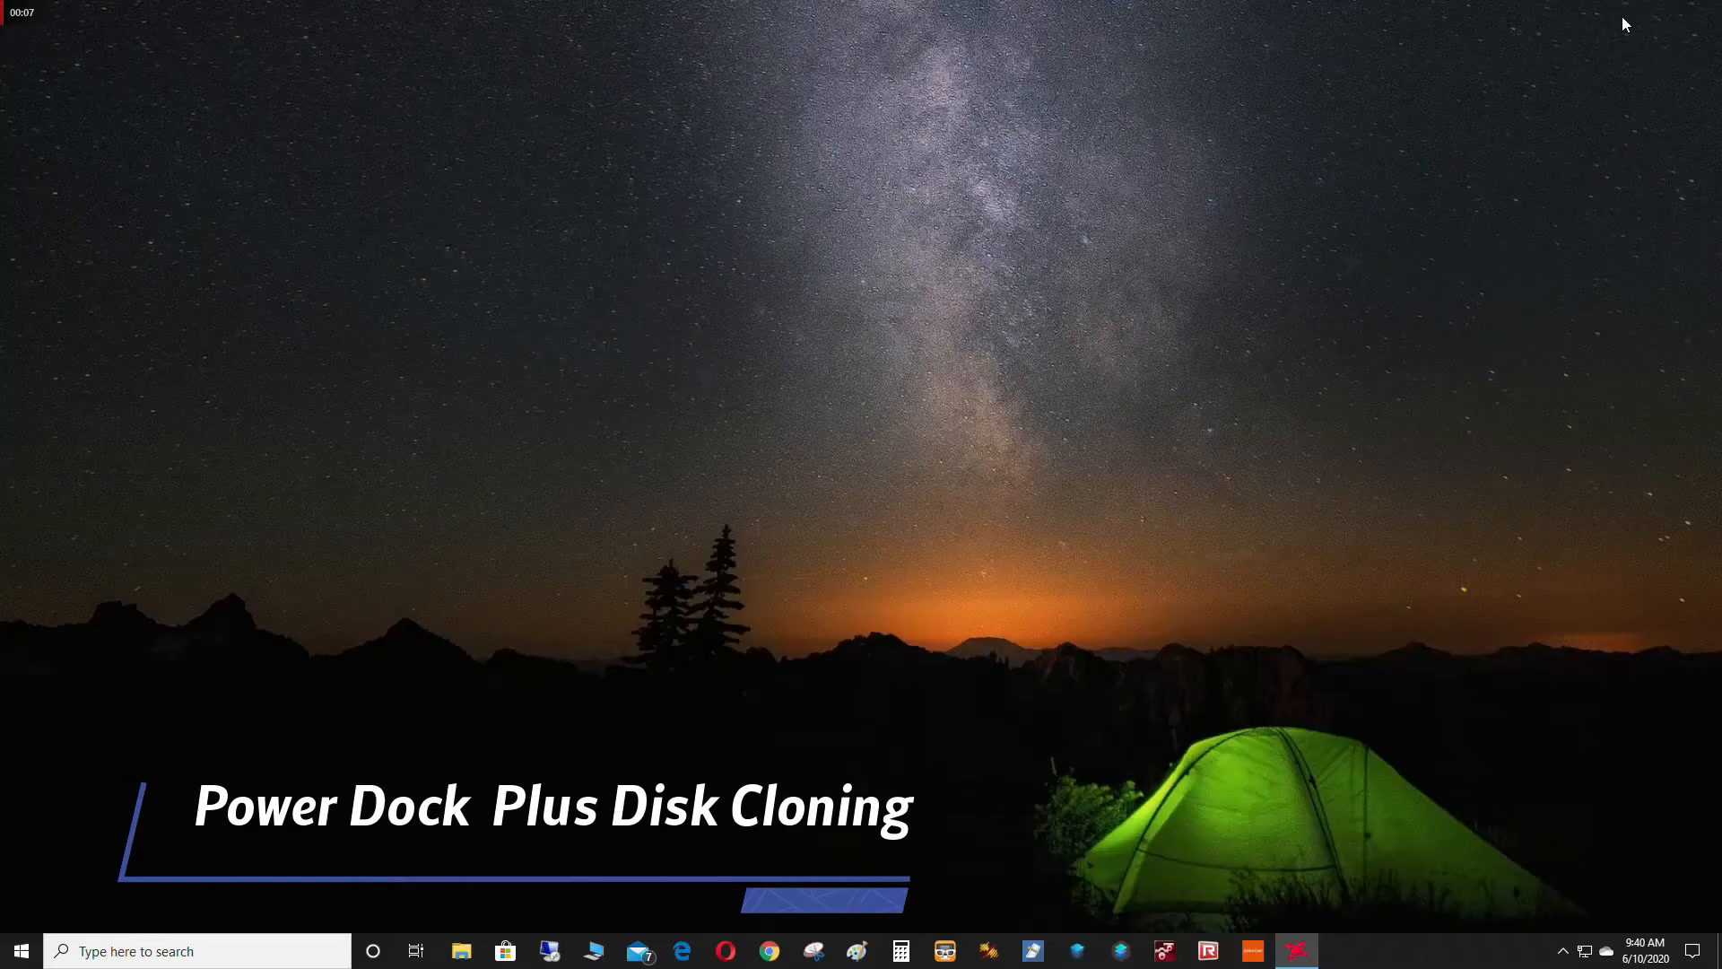
pyautogui.moveTo(615, 761)
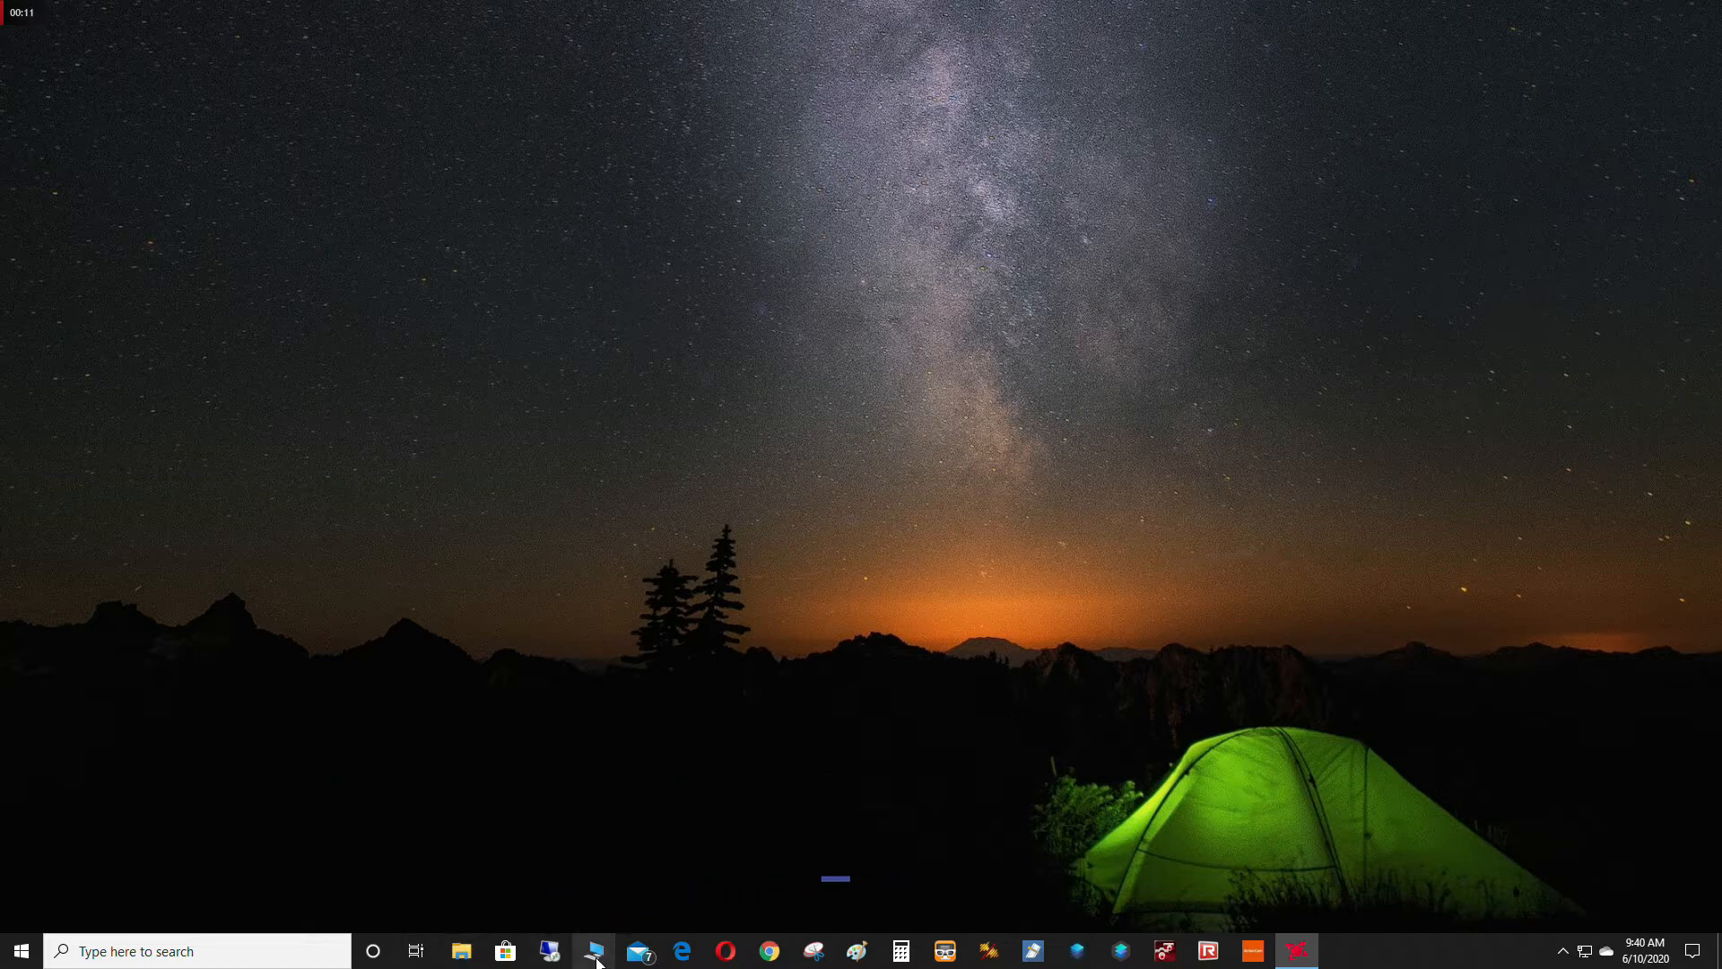
# Show This PC's drives, revealing C: with 4.82 GB free of 231 GB.
pyautogui.click(461, 951)
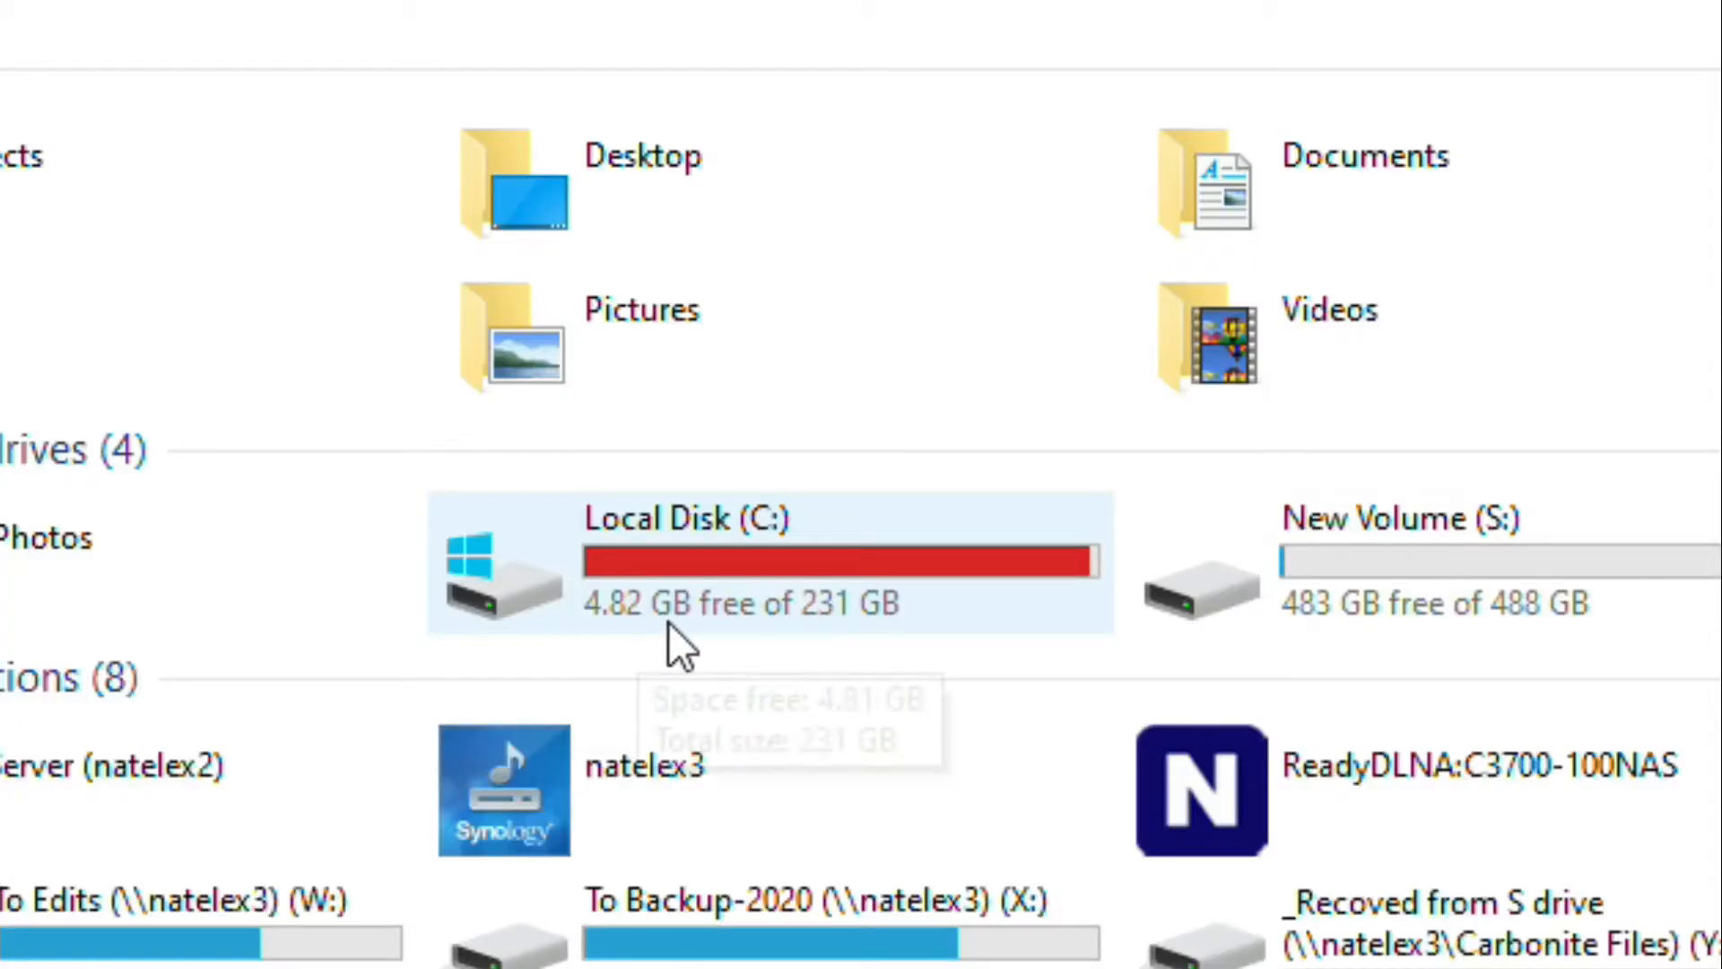
pyautogui.moveTo(751, 576)
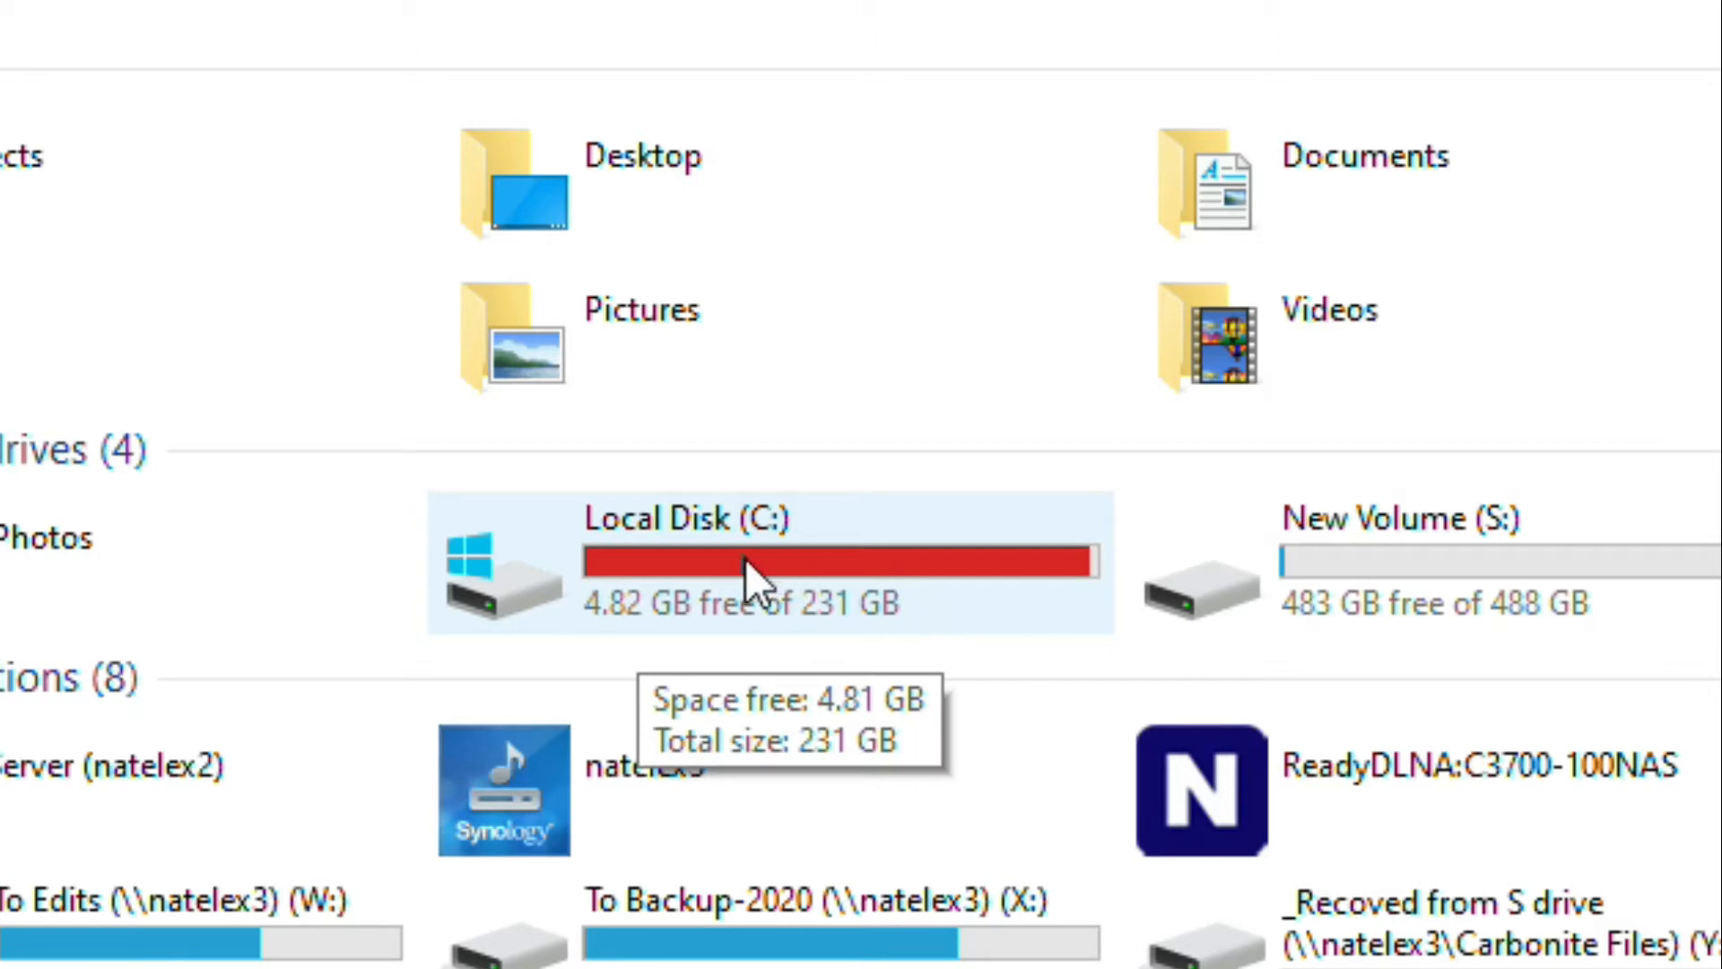
pyautogui.moveTo(843, 581)
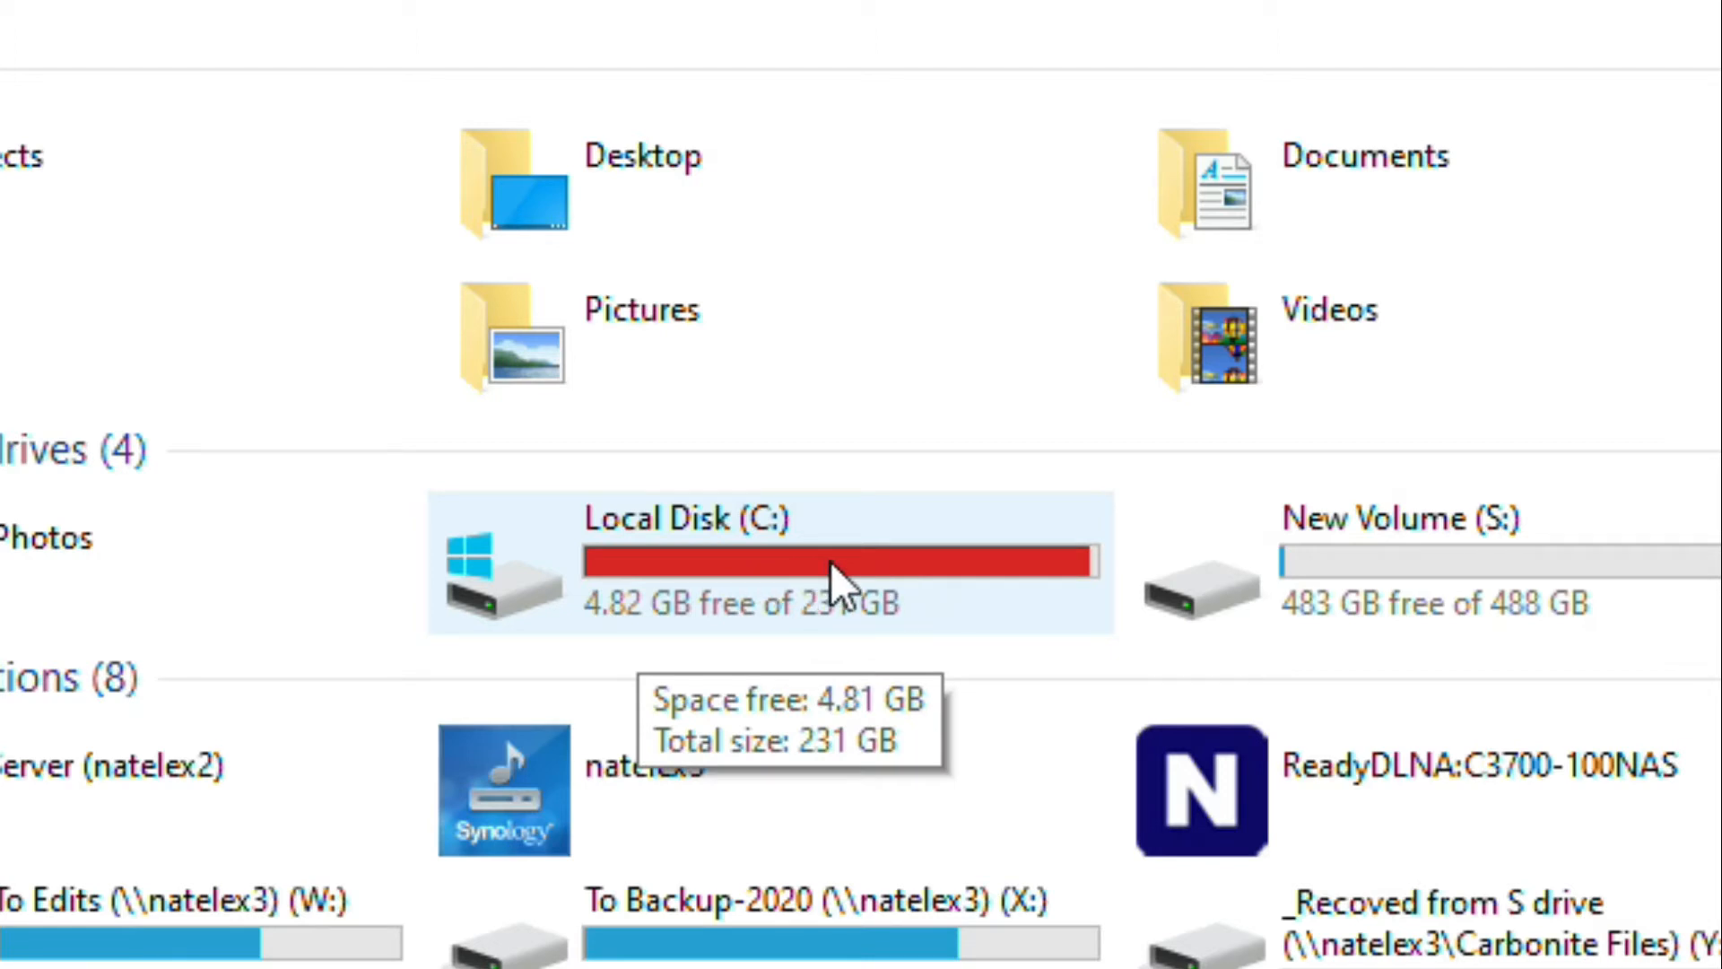
pyautogui.moveTo(840, 770)
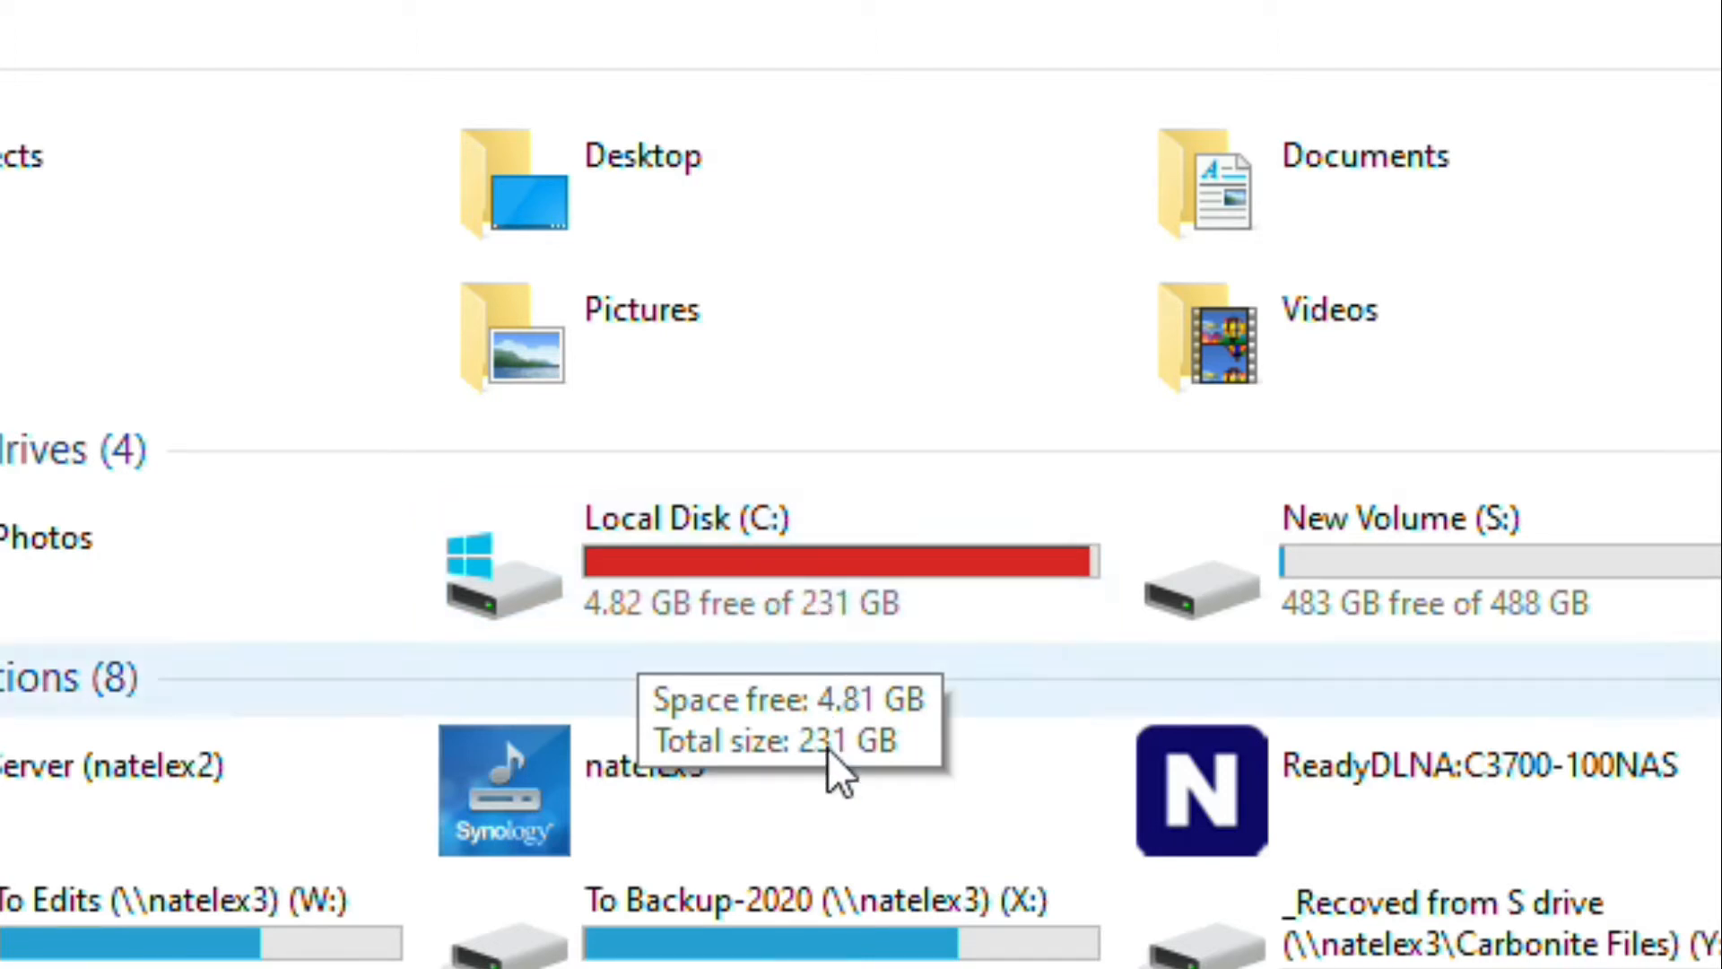